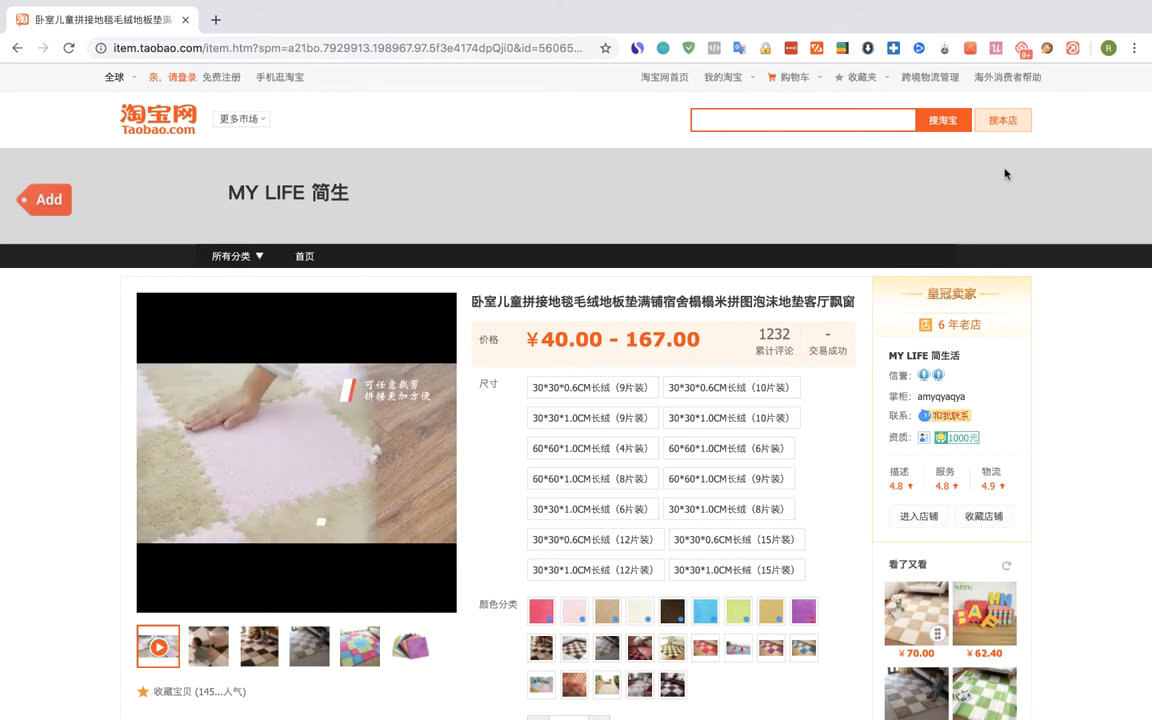
- Launch Editorify's Add import panel on the Taobao floor mat product page
left_click(1046, 48)
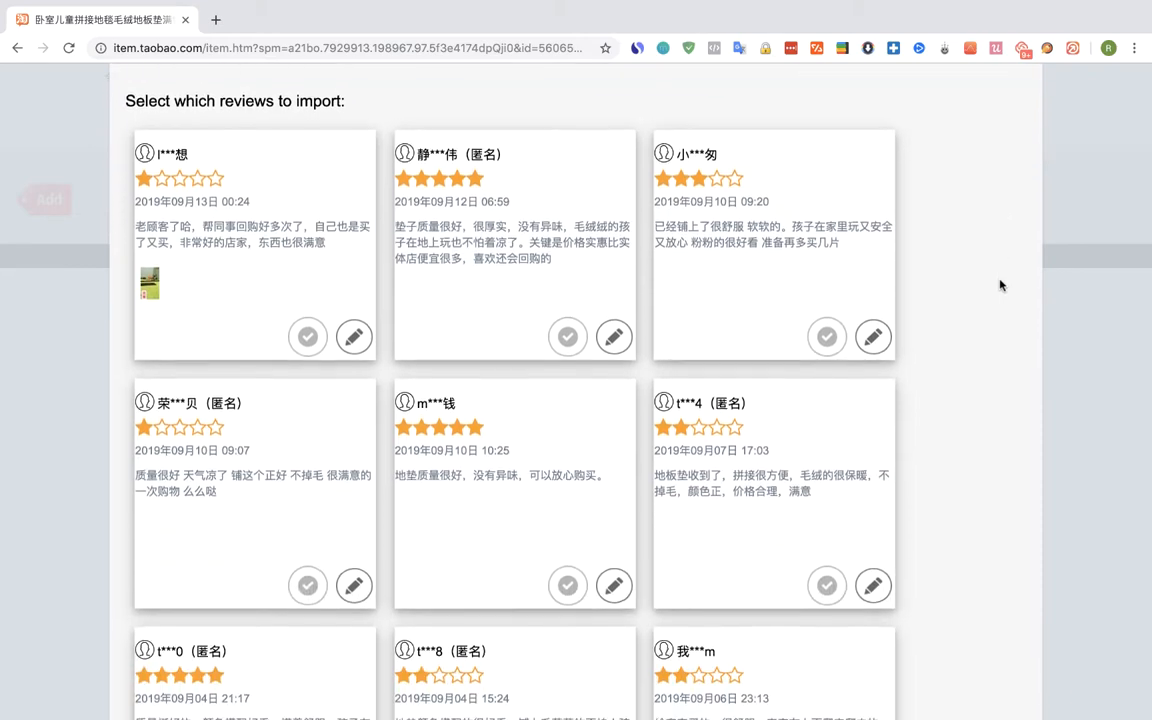
- Tick the product video under 'Select which videos to import' and reach the product list
scroll("down", 3)
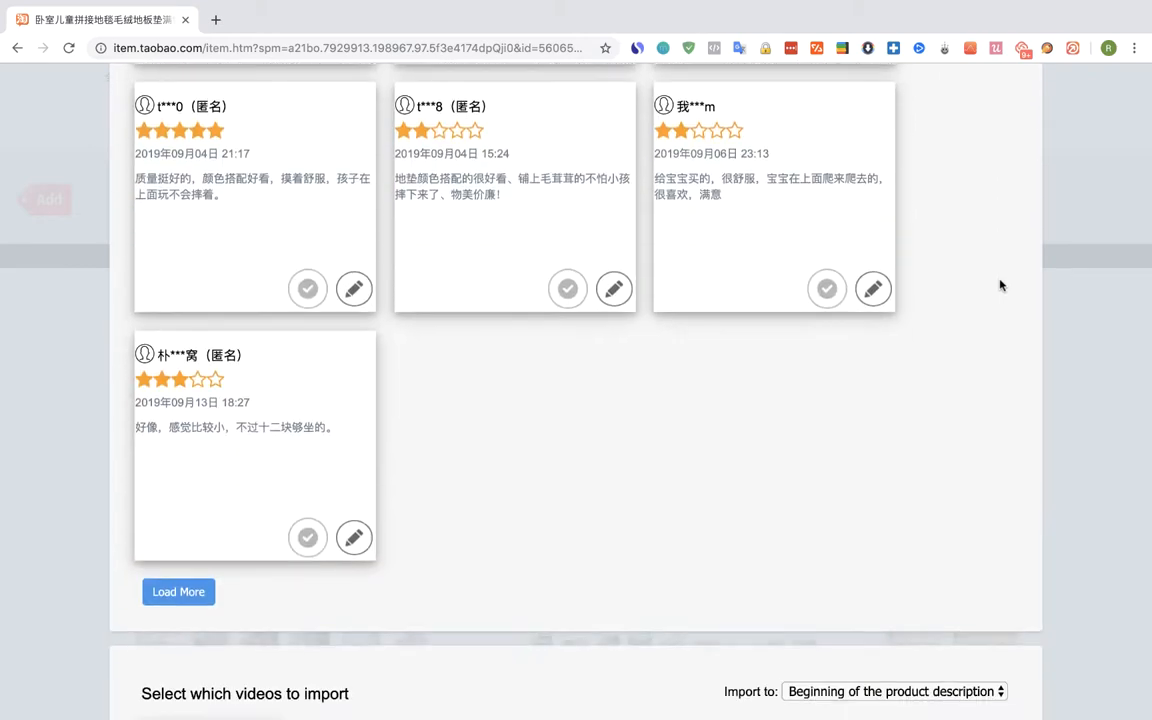
scroll("down", 3)
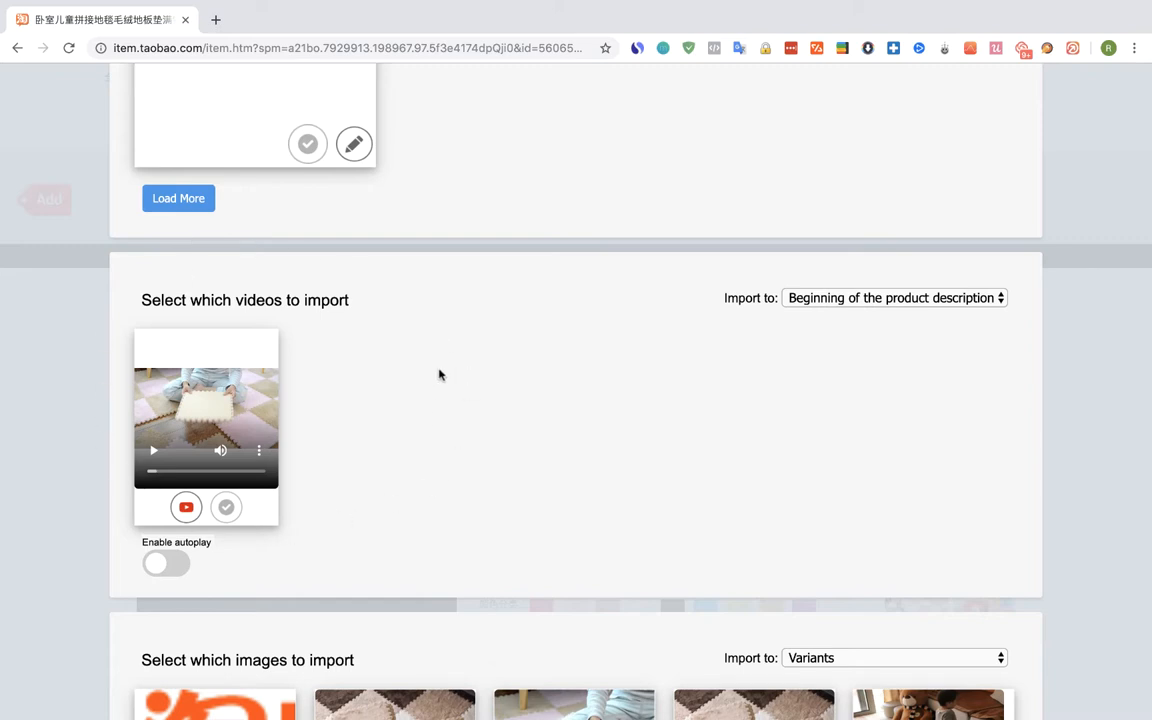
left_click(226, 508)
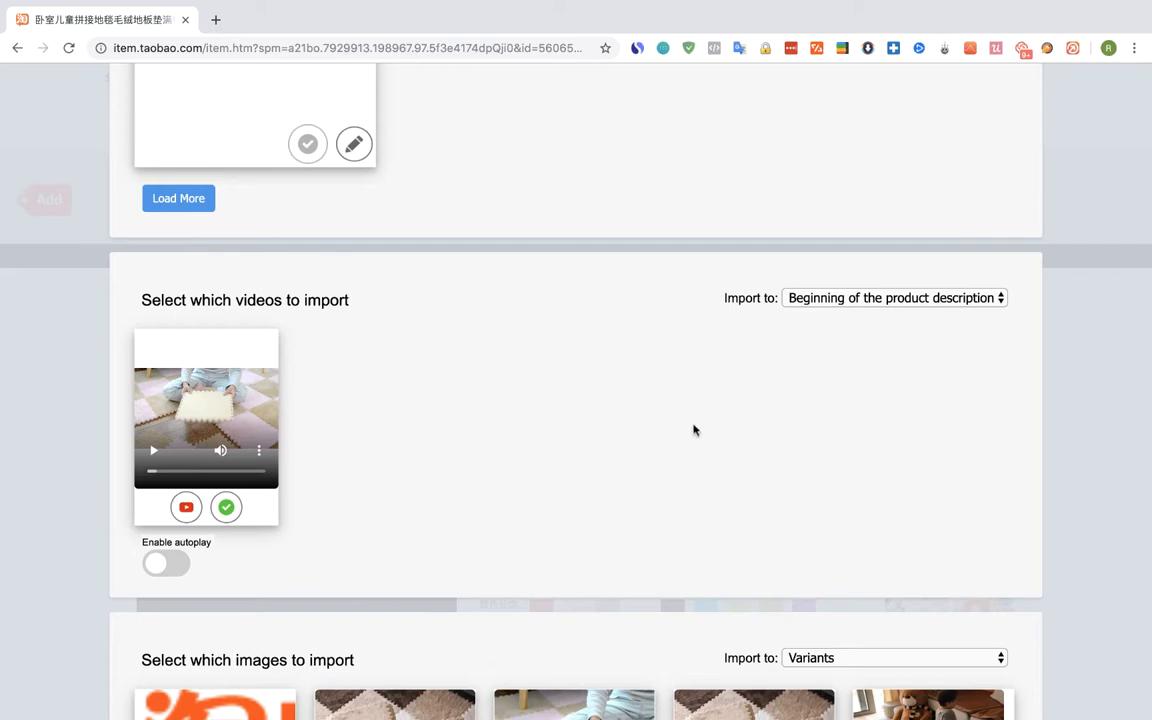
scroll("down", 3)
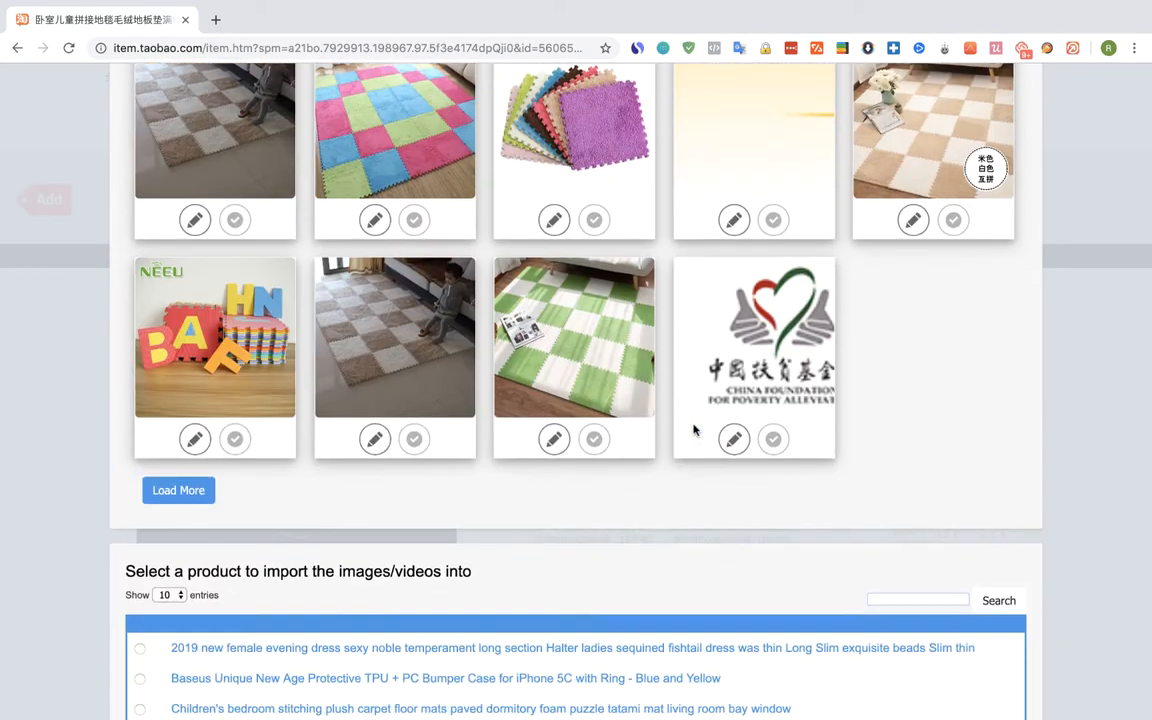
scroll("down", 3)
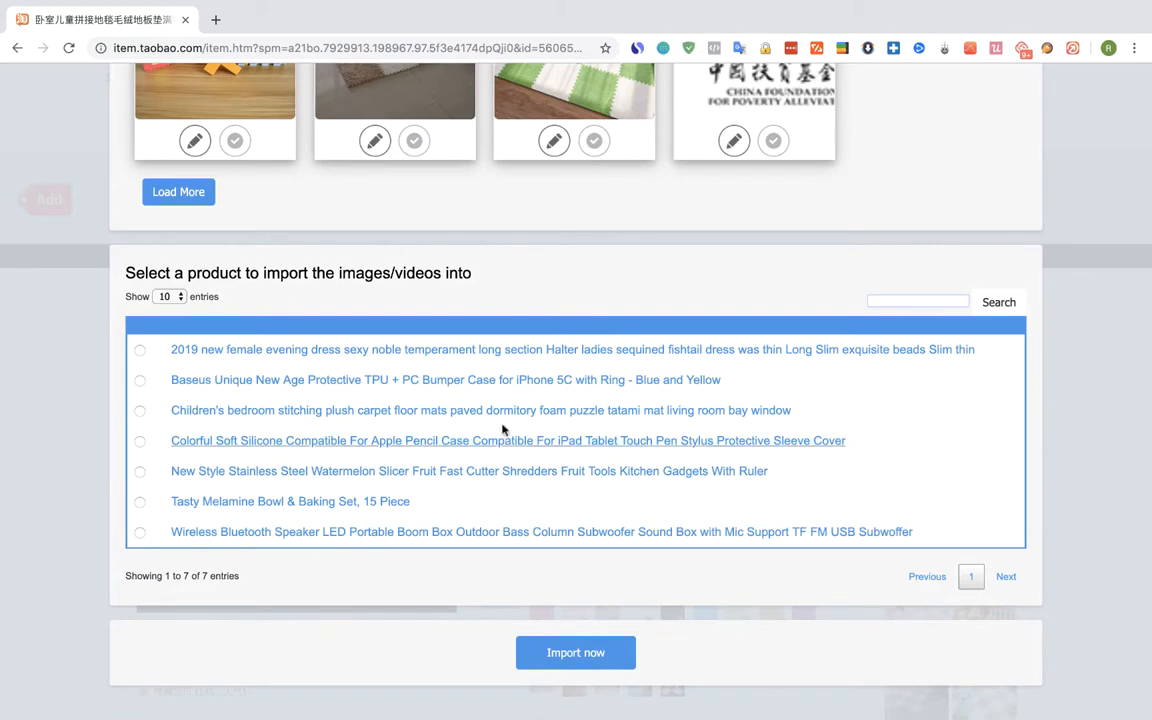
mouse_move(148, 396)
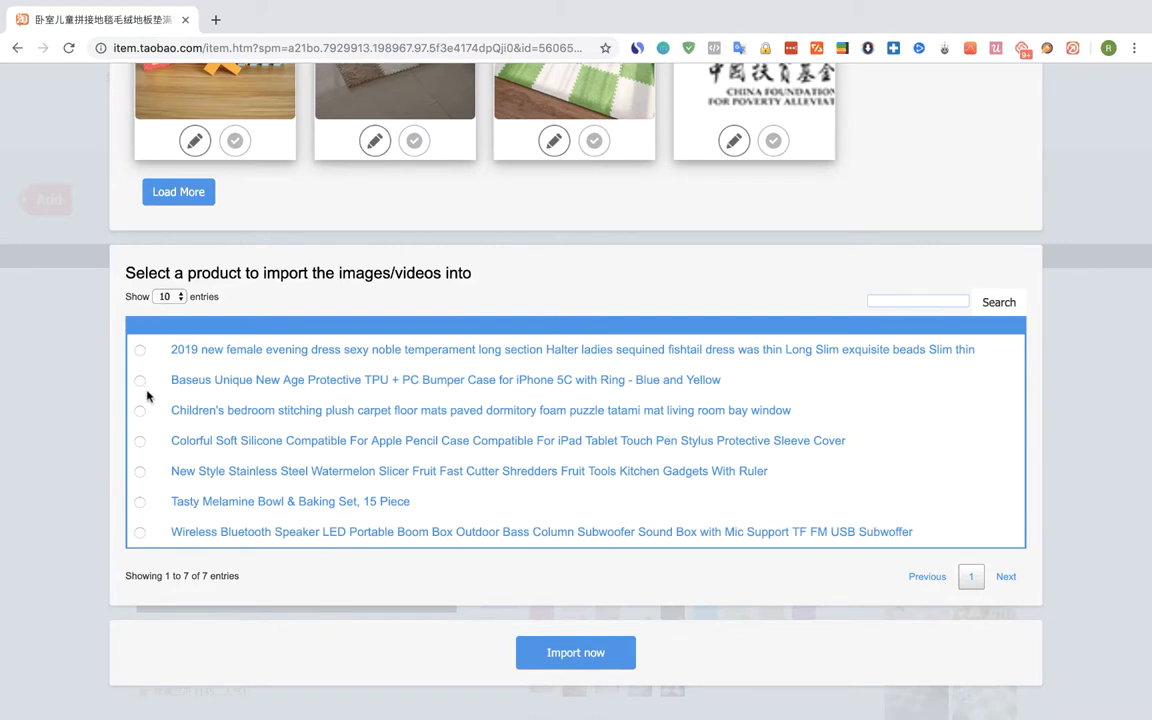
- Choose the Children's bedroom plush carpet floor mats product and run 'Import now'
left_click(140, 410)
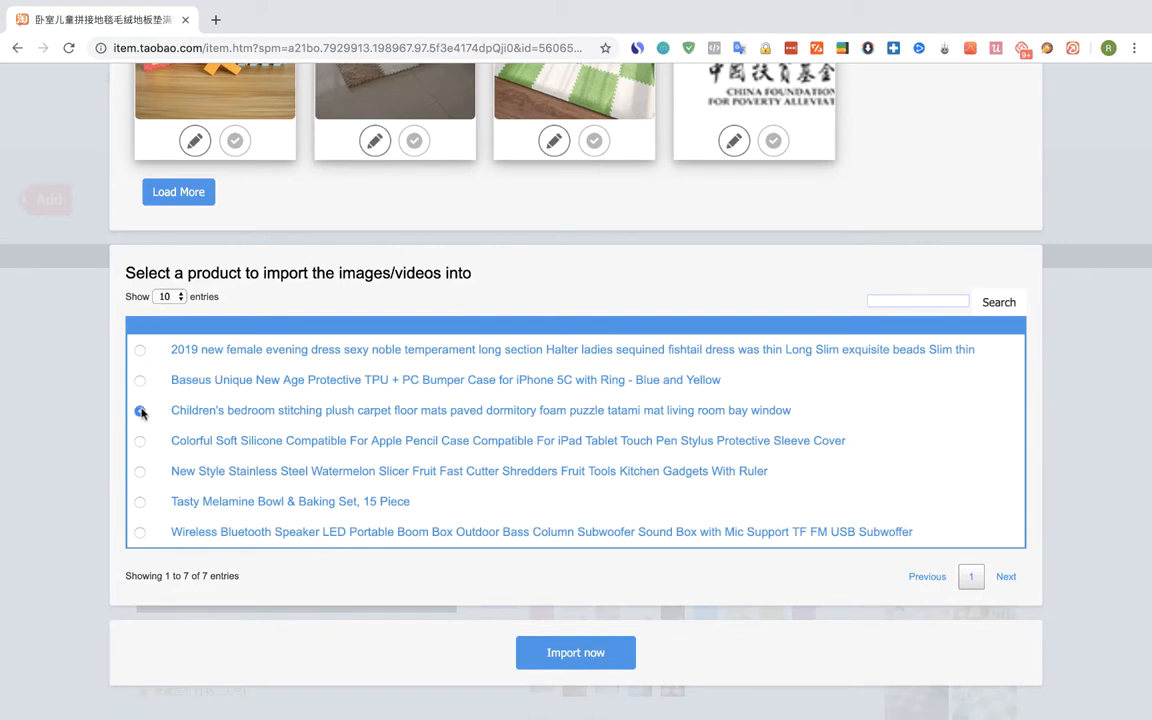
left_click(140, 410)
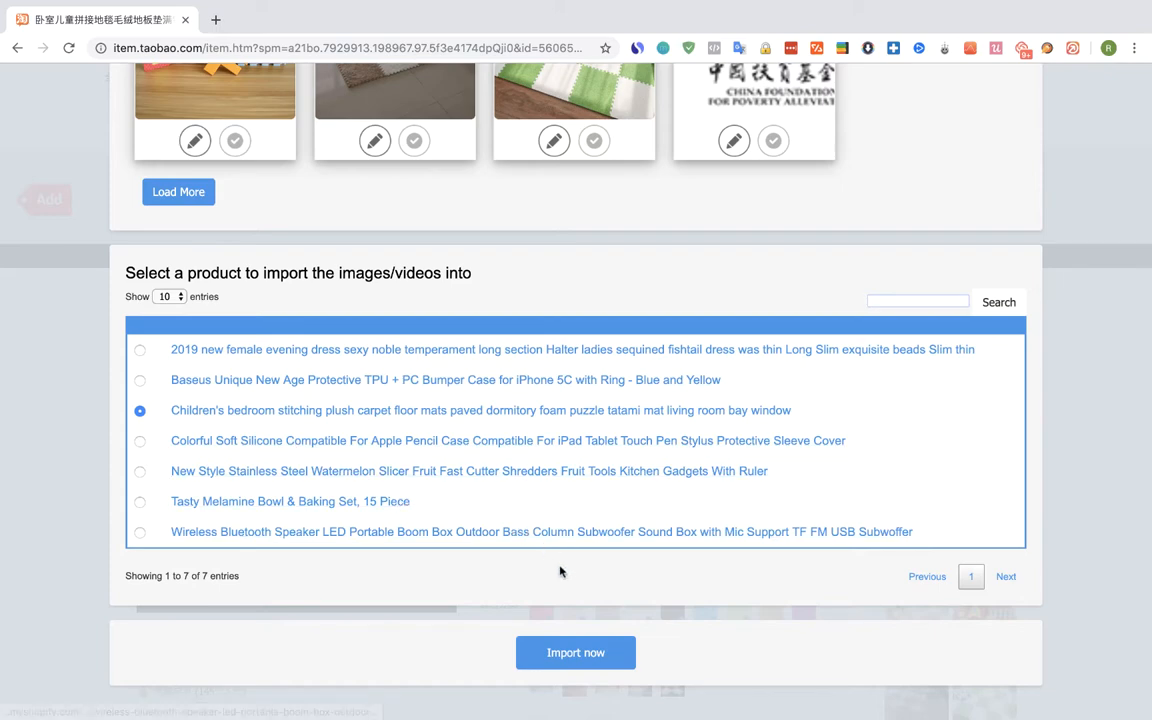
left_click(576, 652)
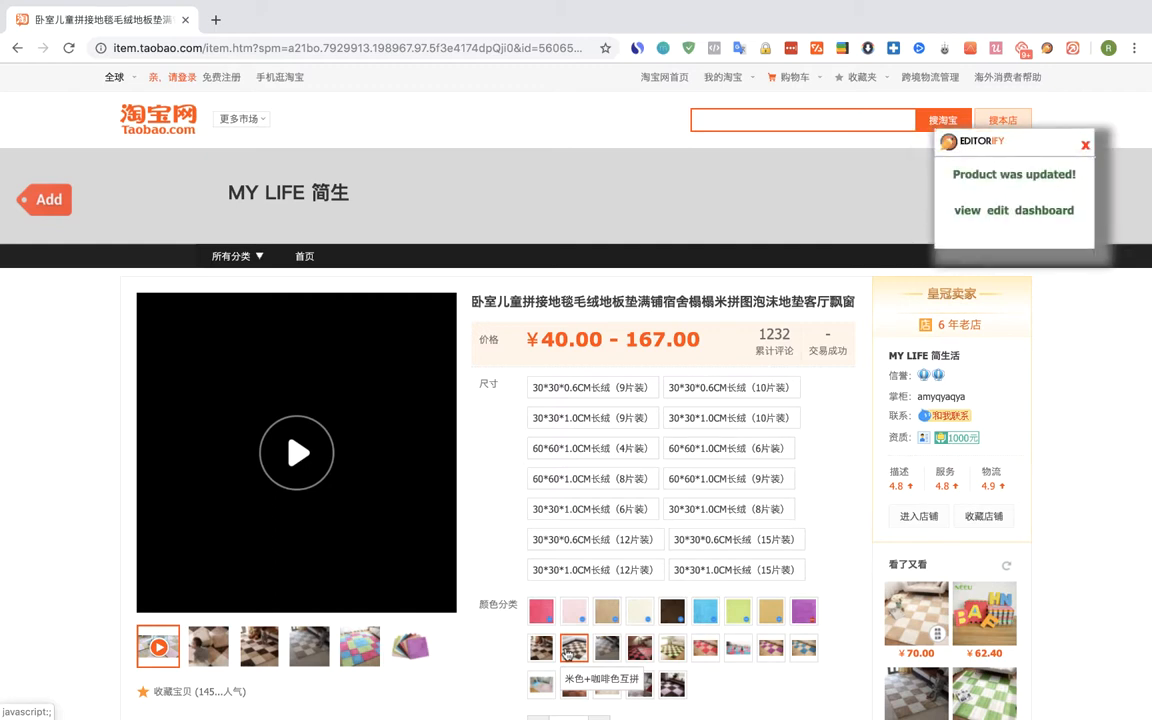
mouse_move(966, 210)
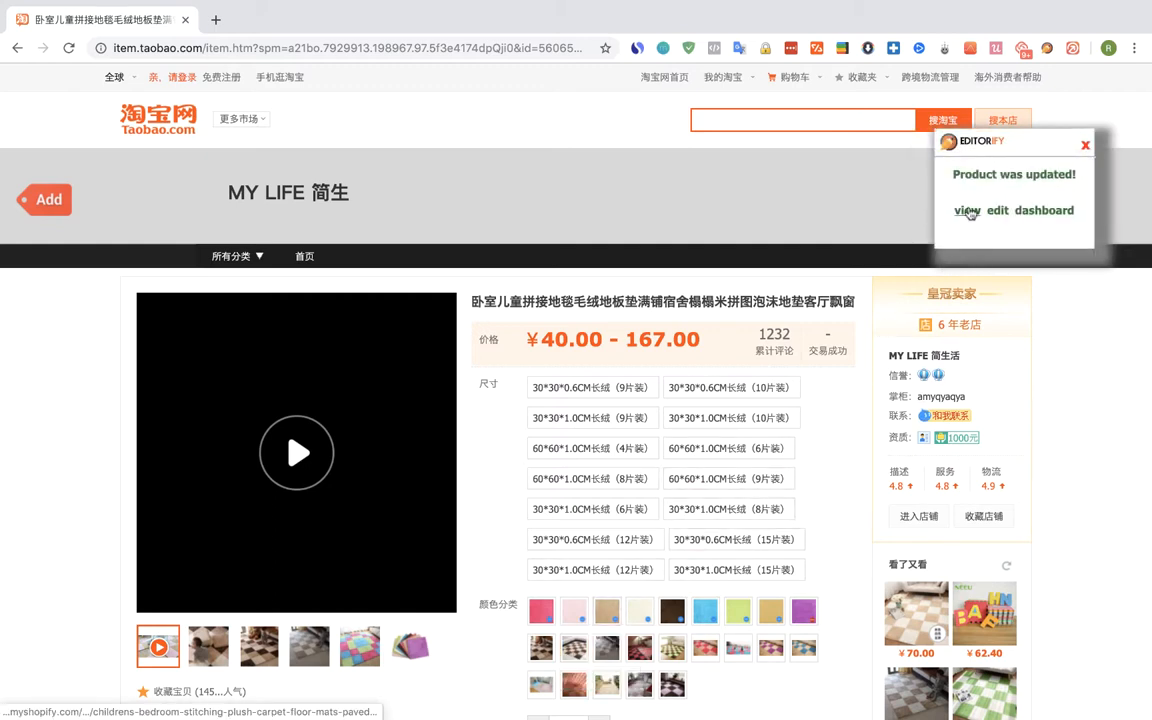
- View the updated floor mat product on the live store from the 'Product was updated!' popup
left_click(966, 210)
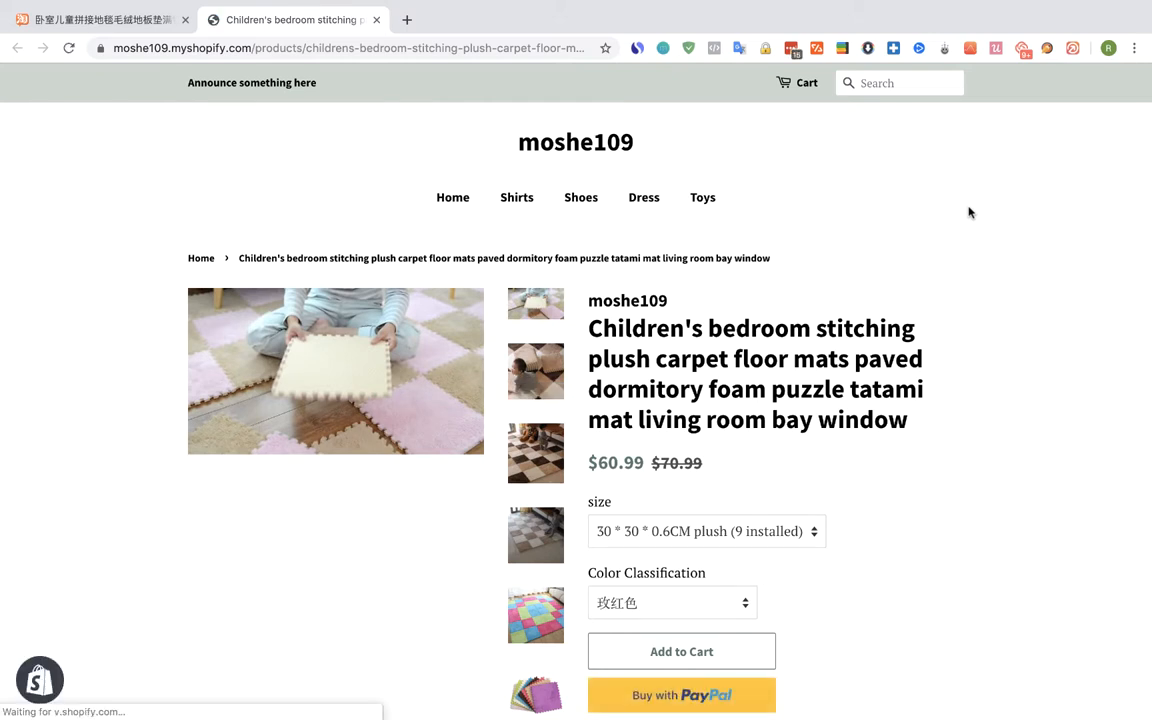
- Scroll to the embedded floor-mat video below the Buy buttons and watch it play
scroll("down", 3)
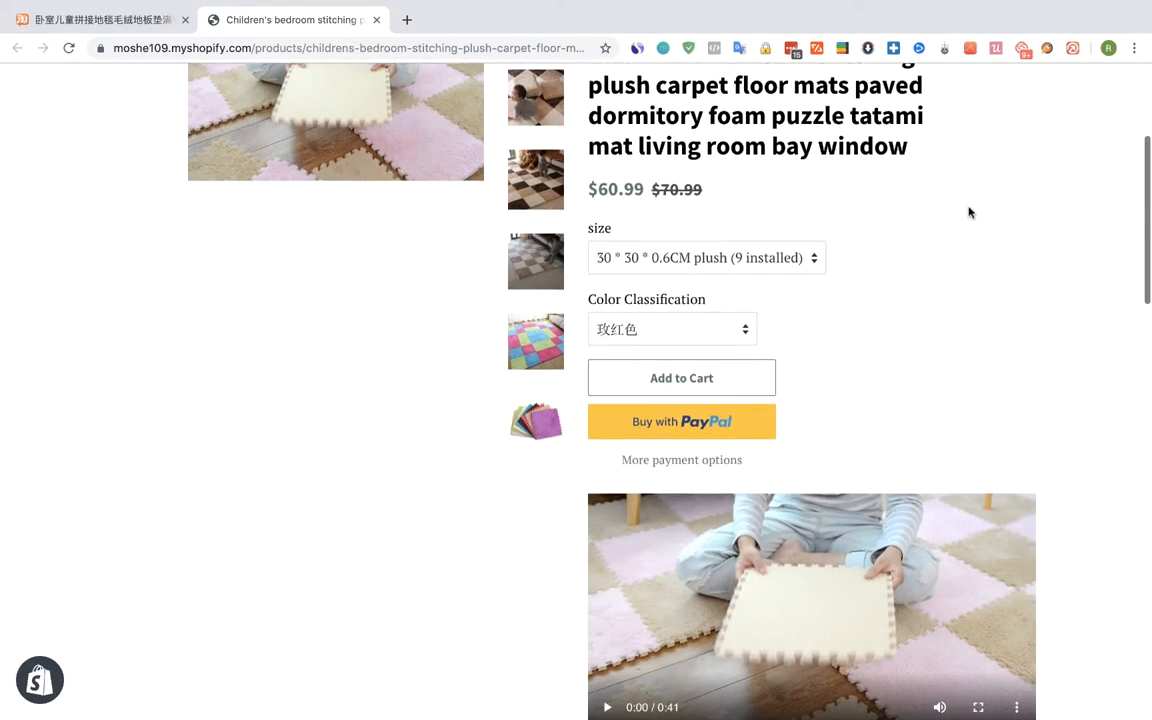
scroll("down", 3)
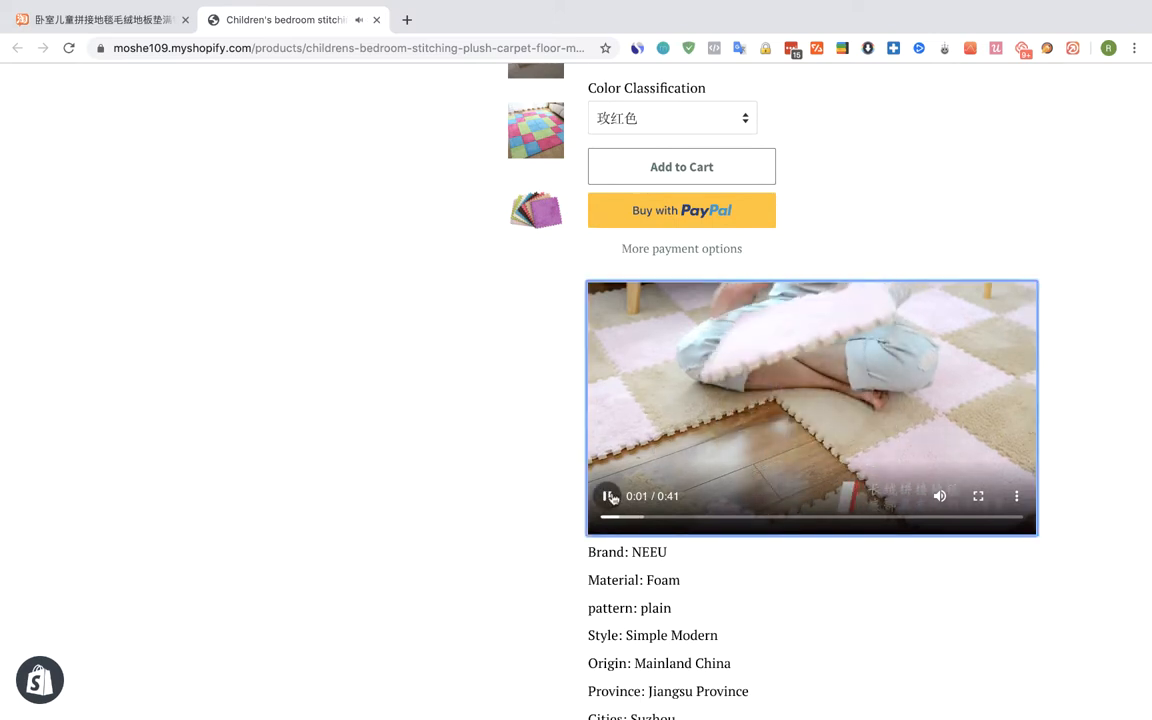
scroll("down", 3)
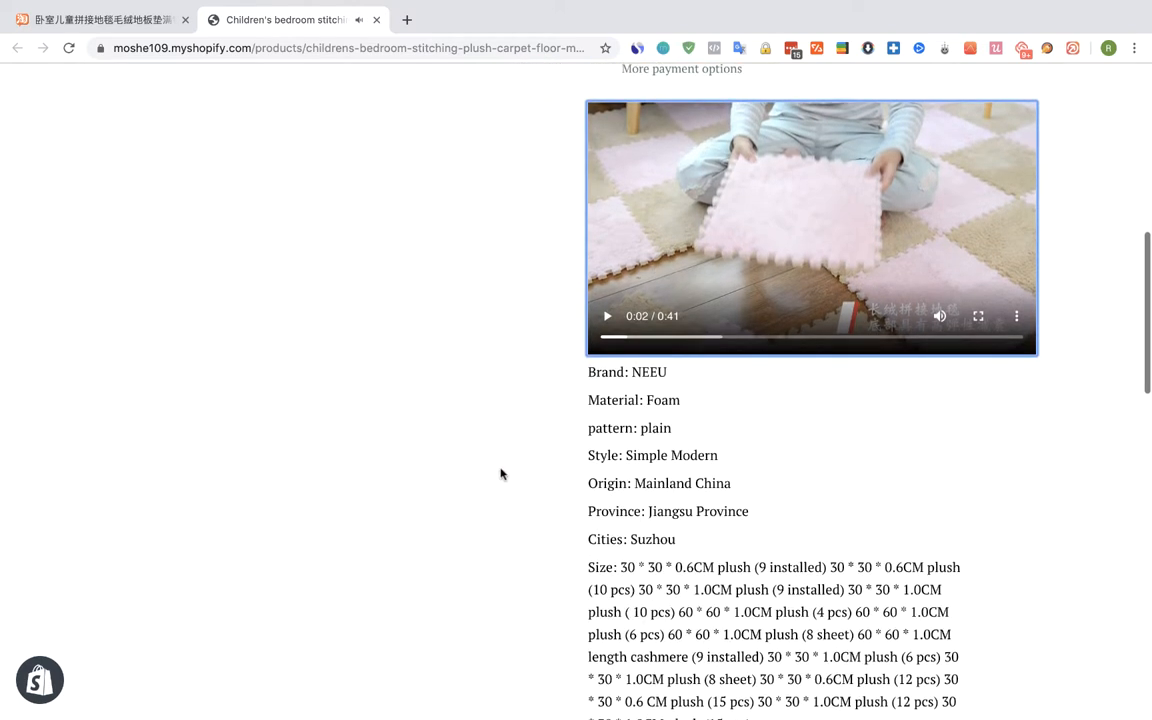
scroll("up", 3)
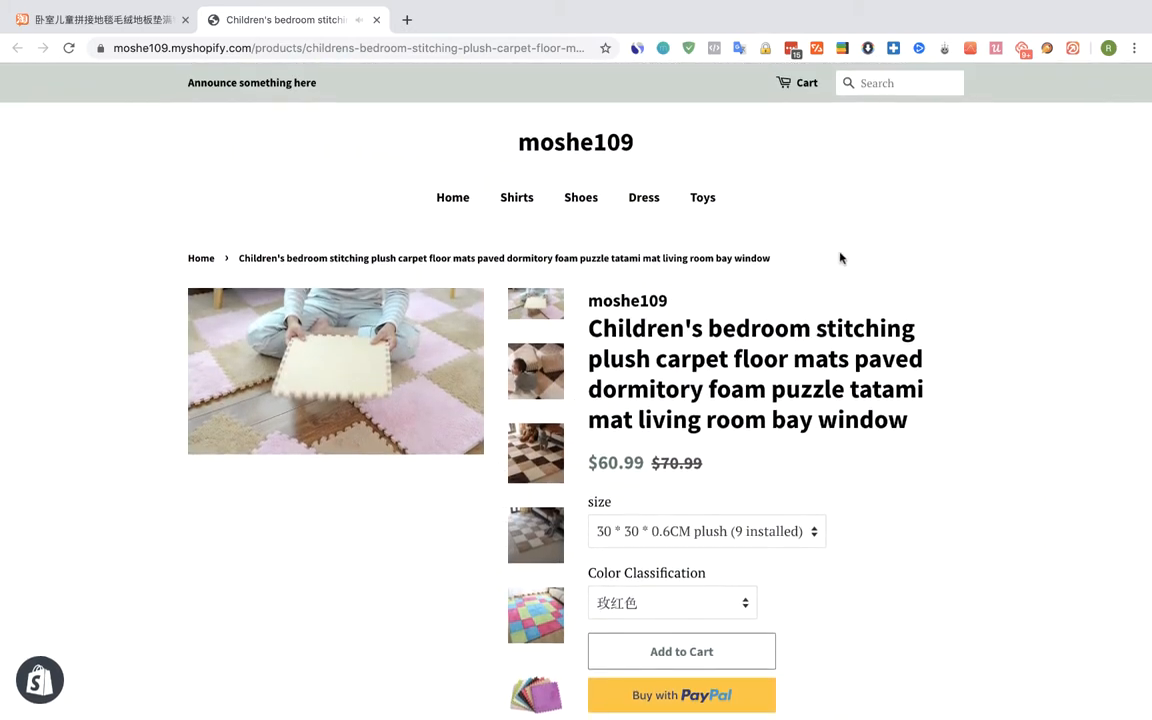